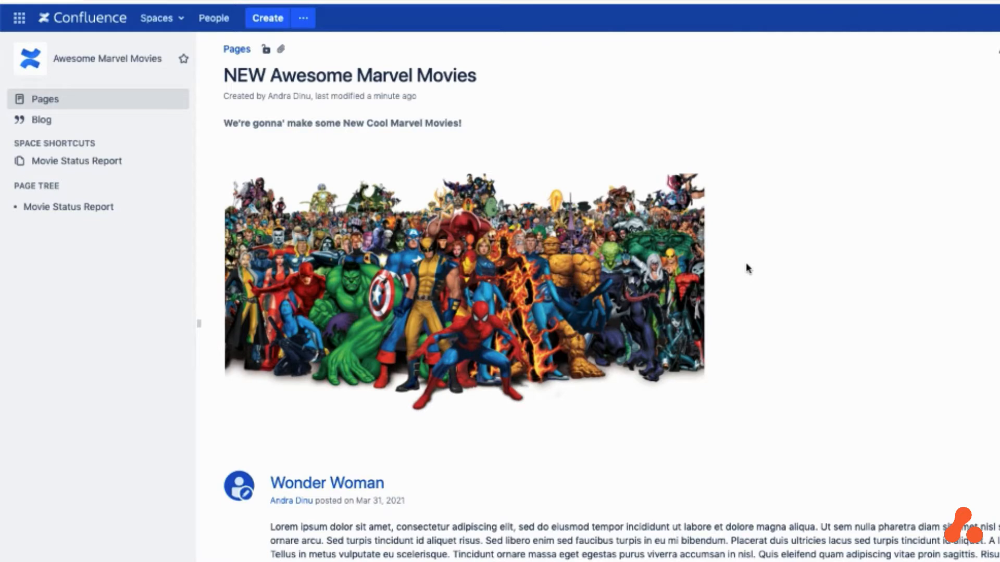
mouse_move(732, 267)
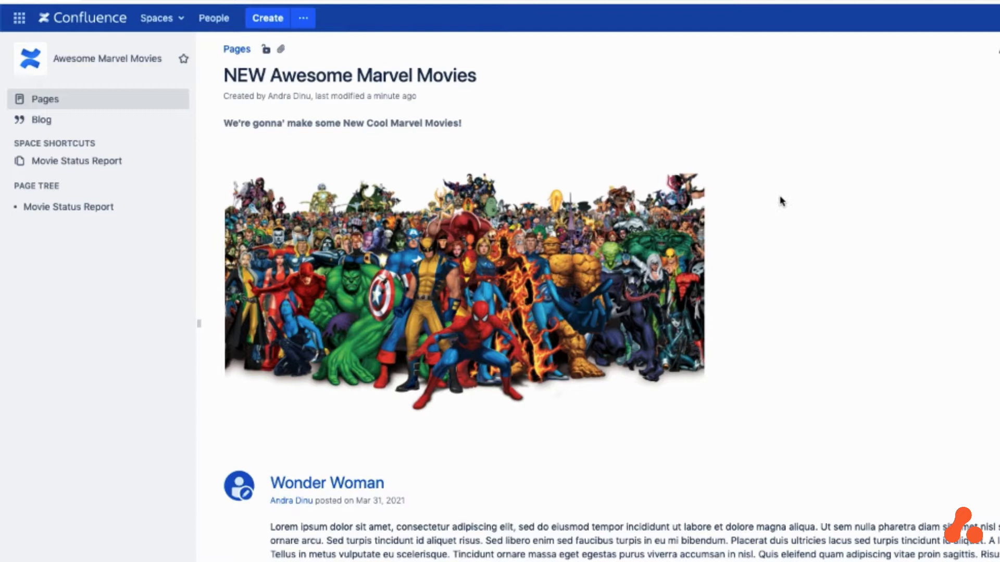
mouse_move(719, 145)
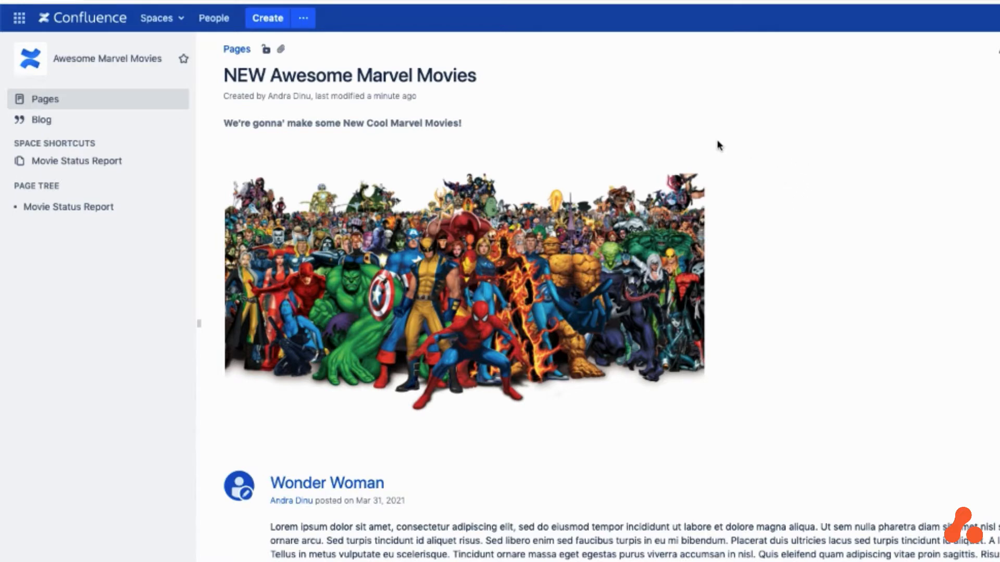
mouse_move(389, 58)
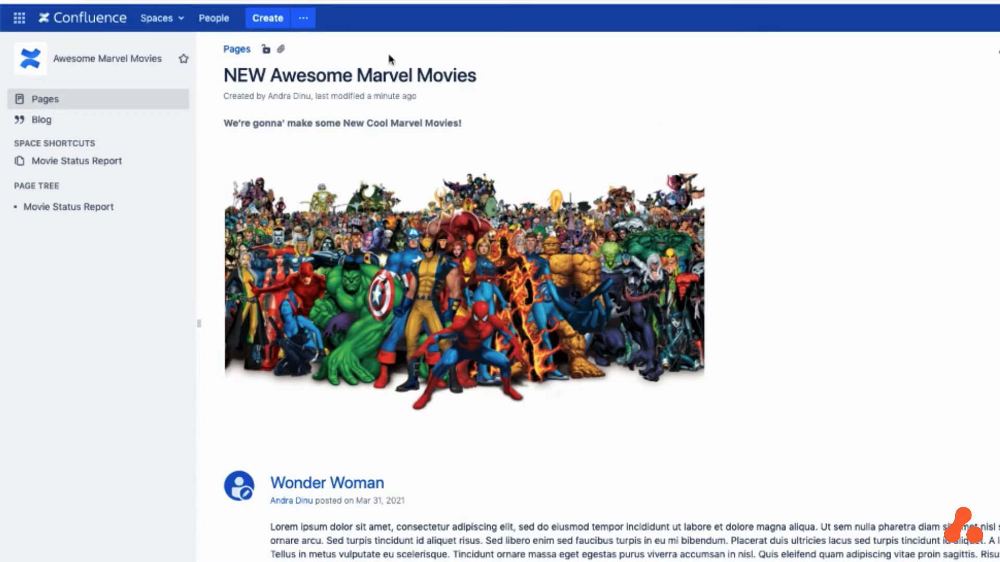
mouse_move(446, 56)
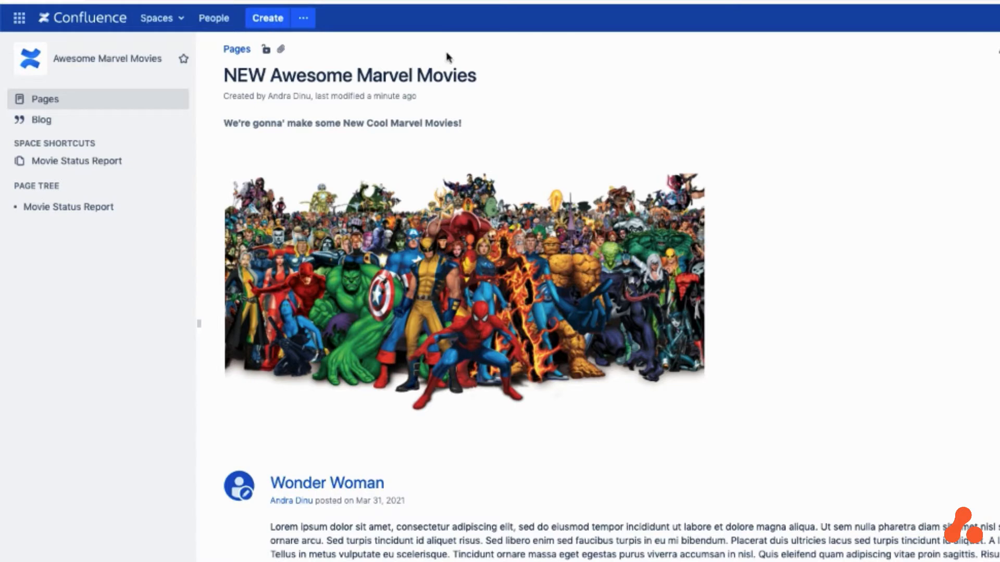
mouse_move(228, 61)
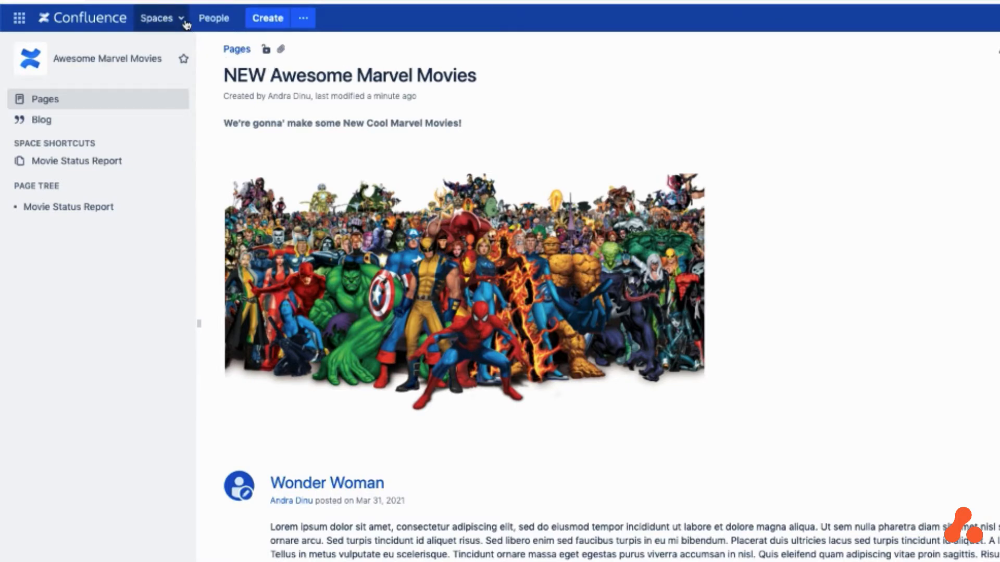
Edit the Deadpool 3 Blog Posts macro and browse its Content Type to Display options
click(157, 17)
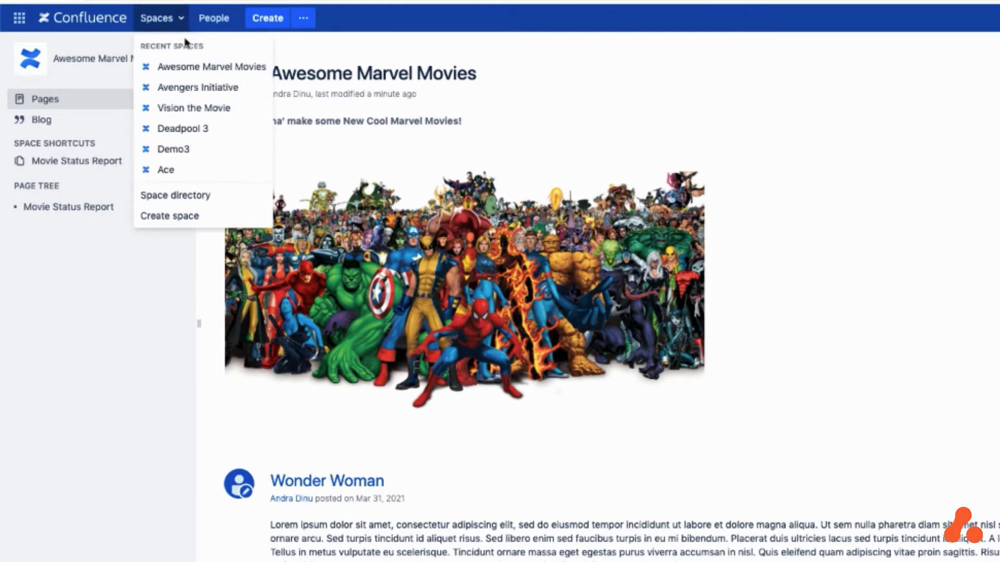
mouse_move(174, 32)
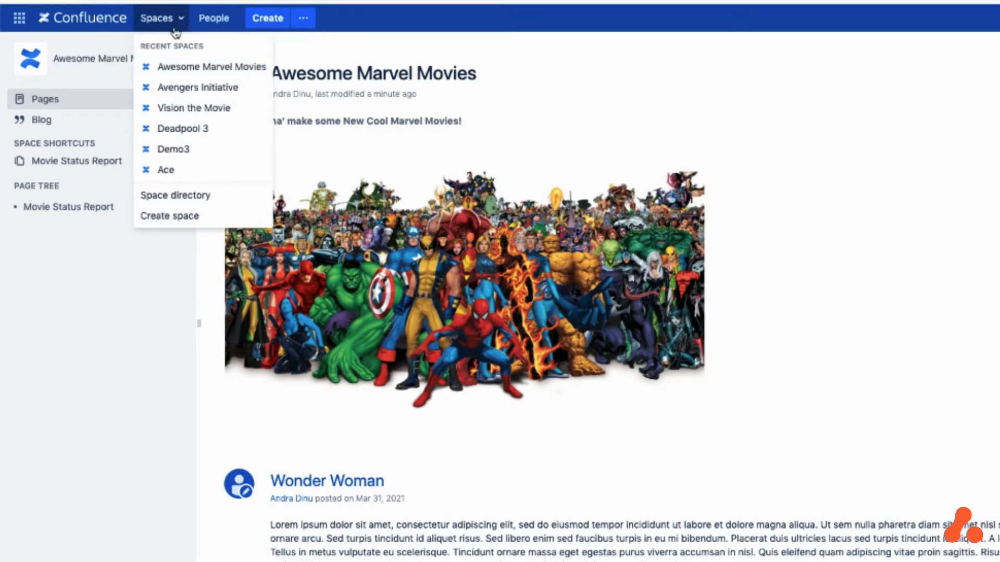
mouse_move(212, 67)
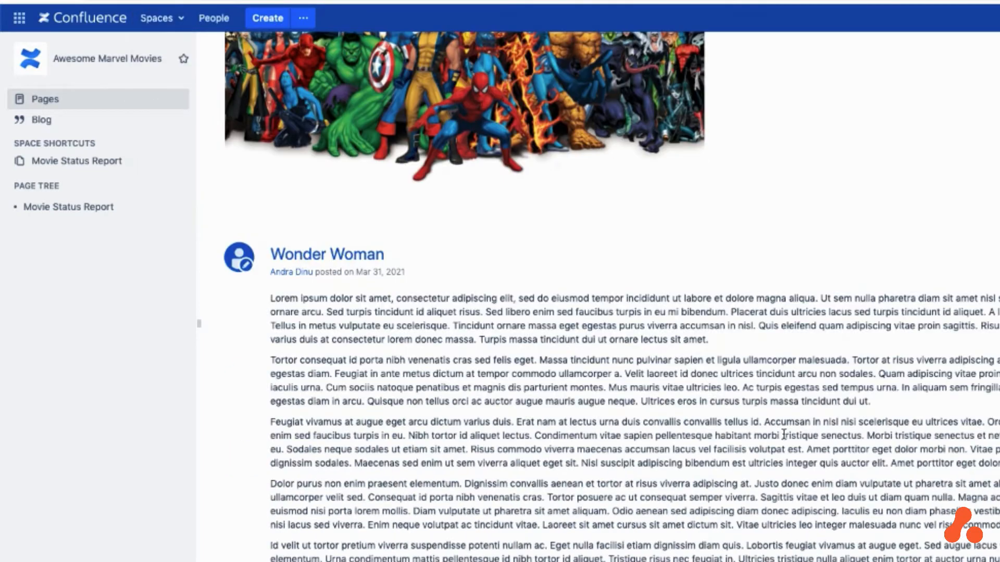
scroll(down, 3)
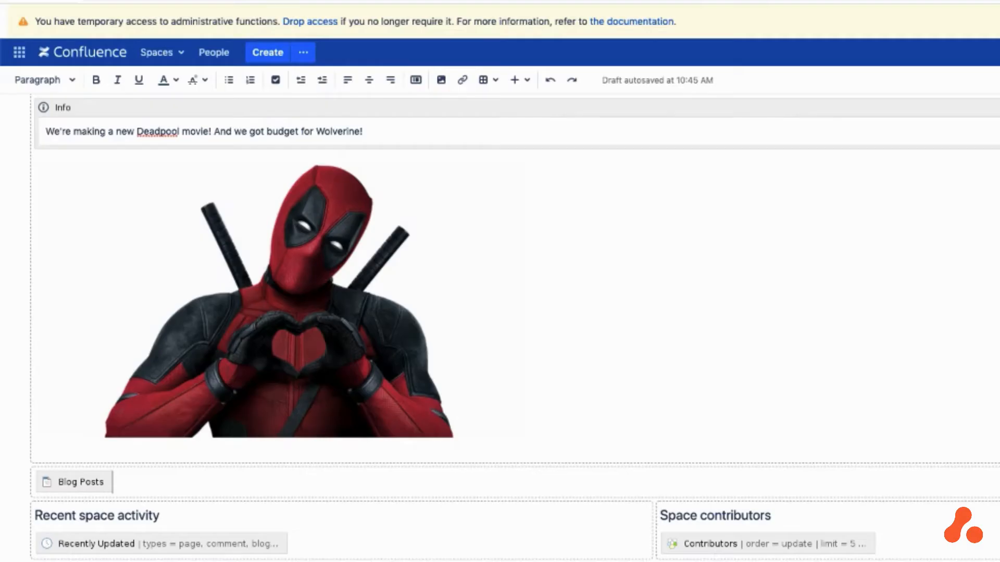
click(80, 482)
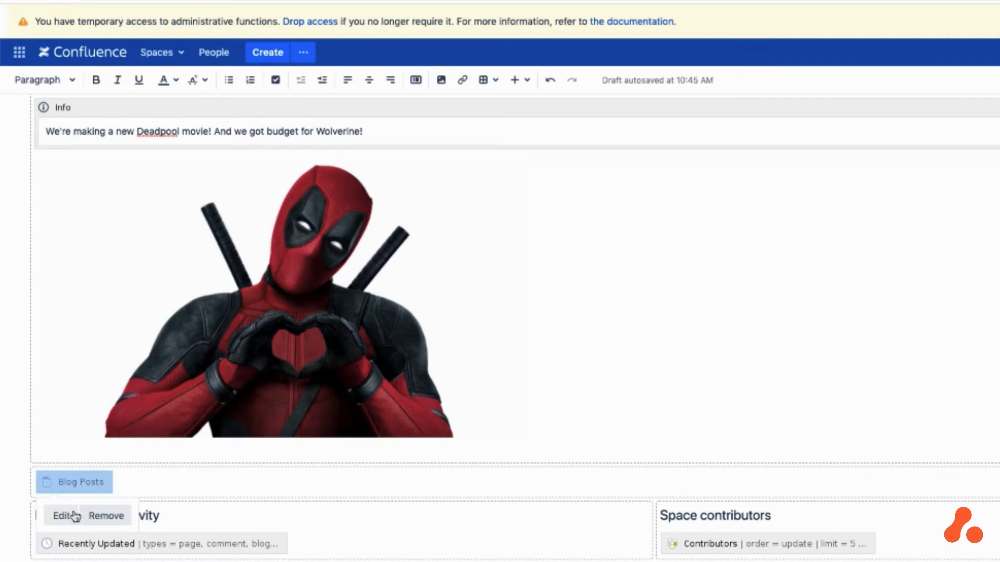
click(62, 516)
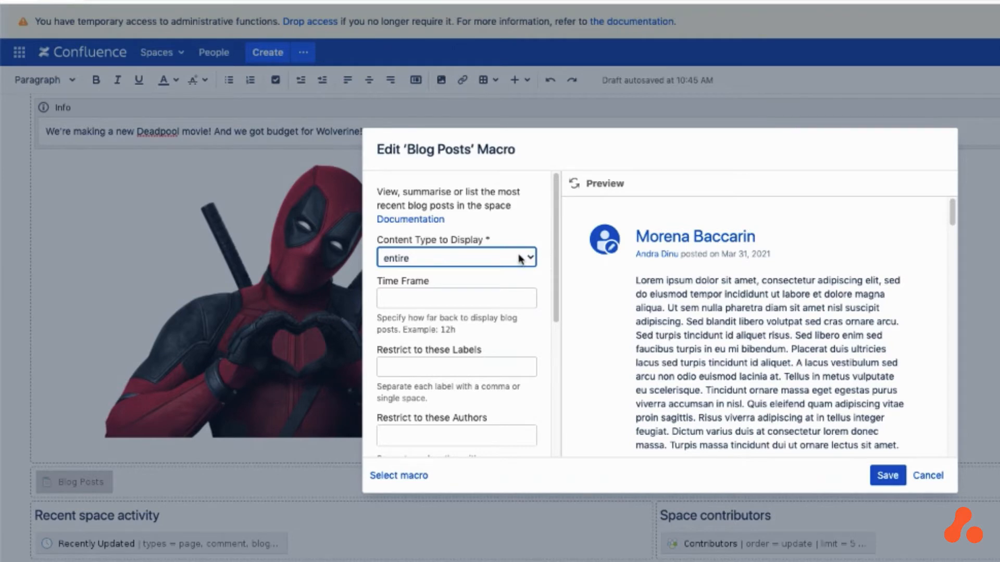
scroll(down, 3)
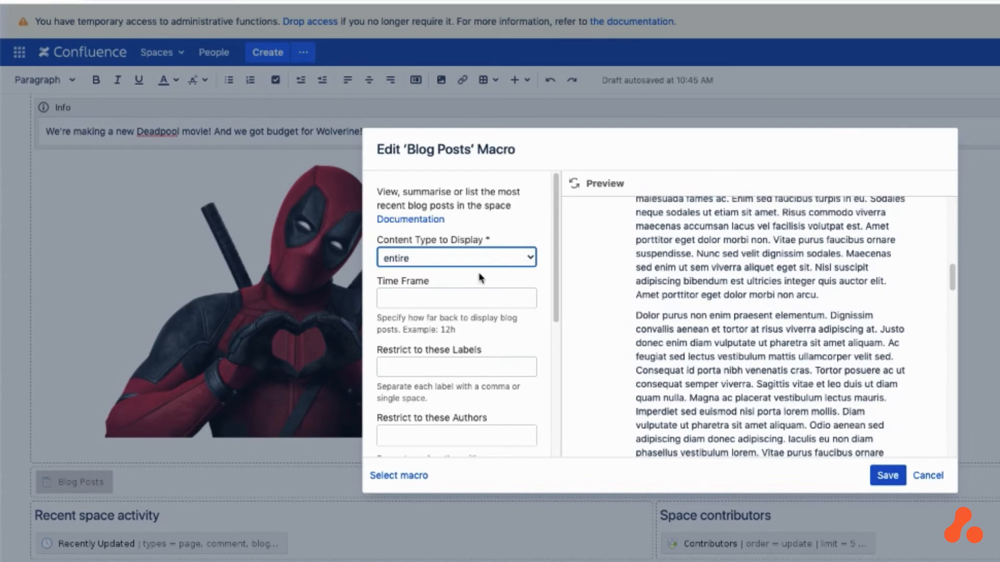
click(455, 257)
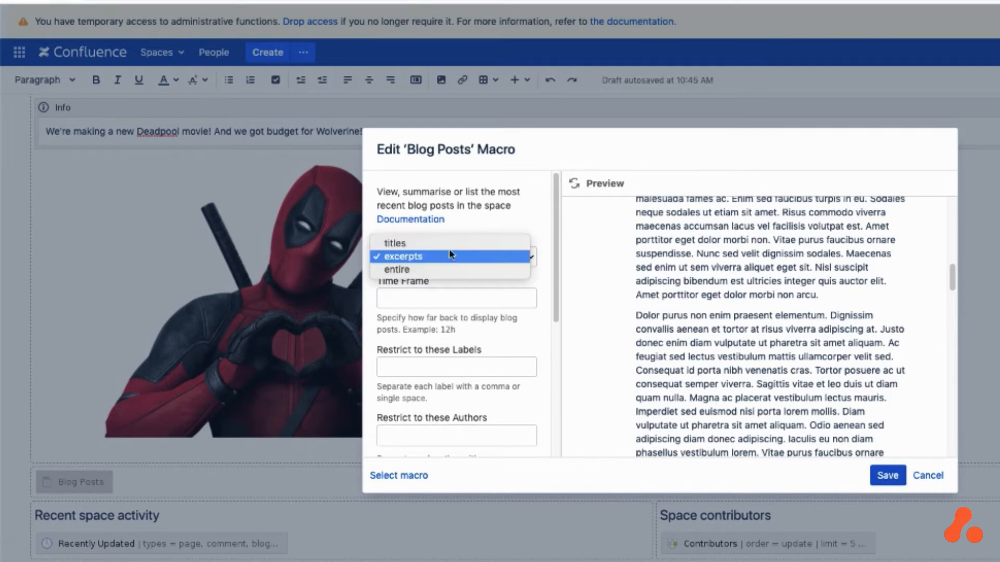
mouse_move(395, 243)
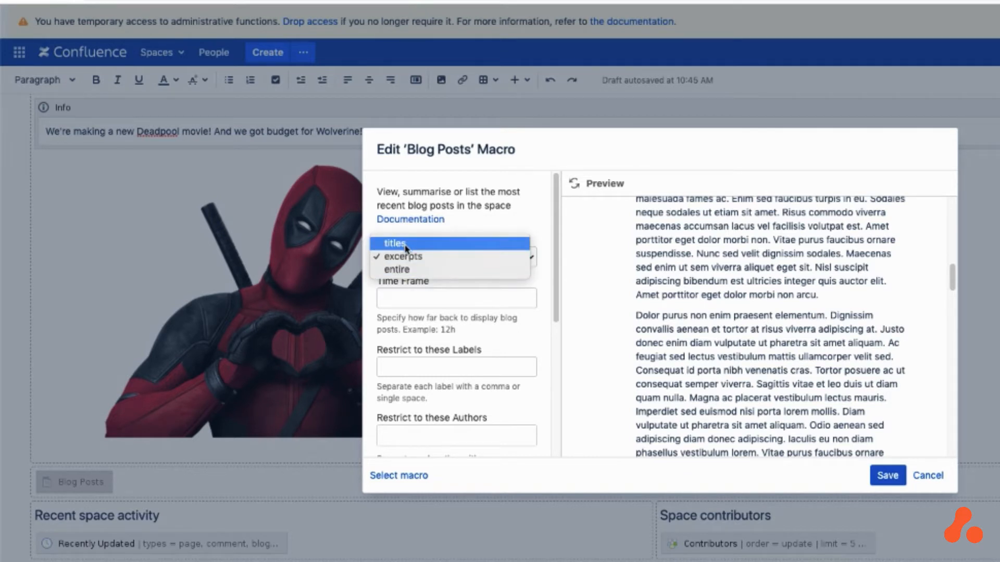
click(395, 244)
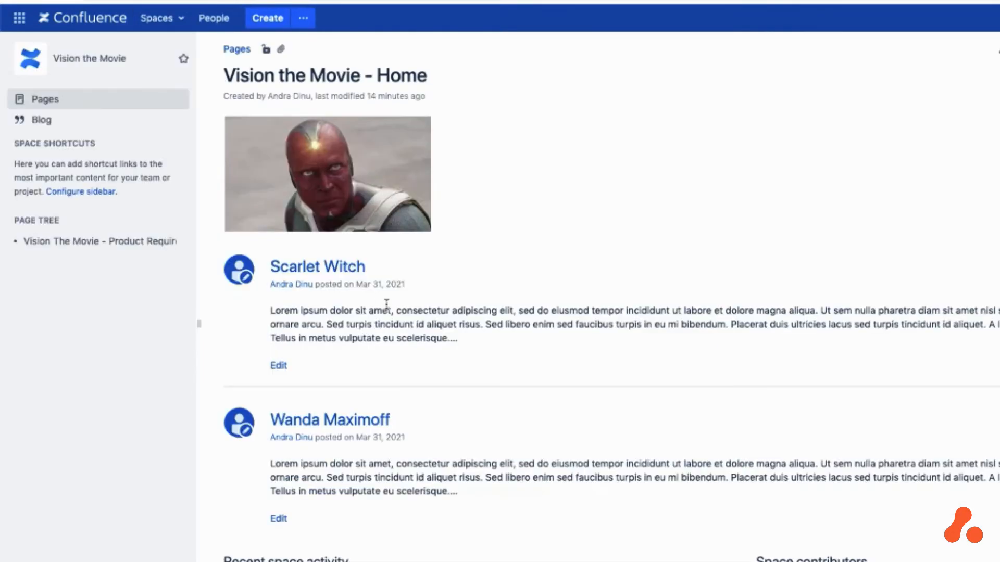
Go to the Deadpool 3 home page and scroll to its title-only blog post list
click(157, 17)
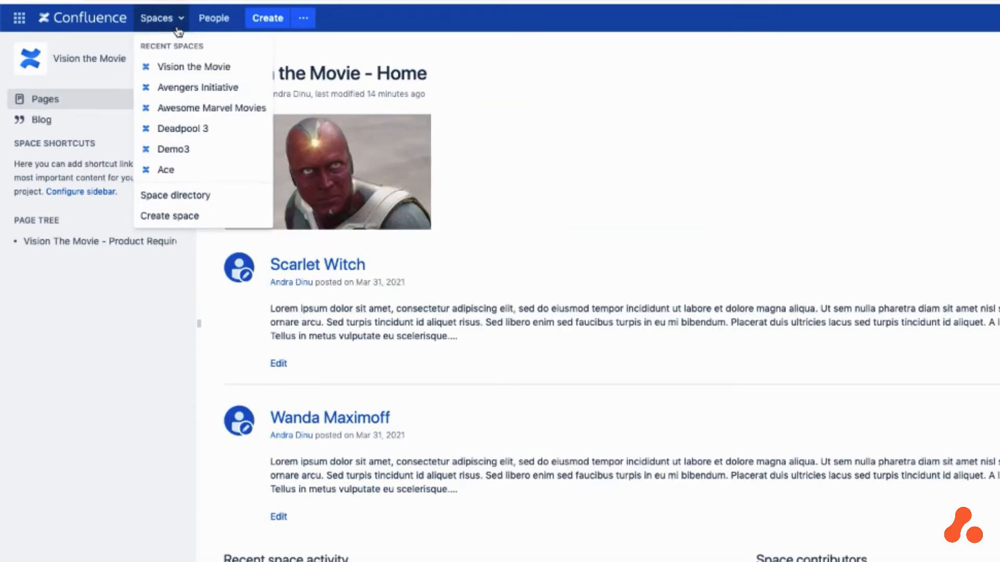
click(184, 128)
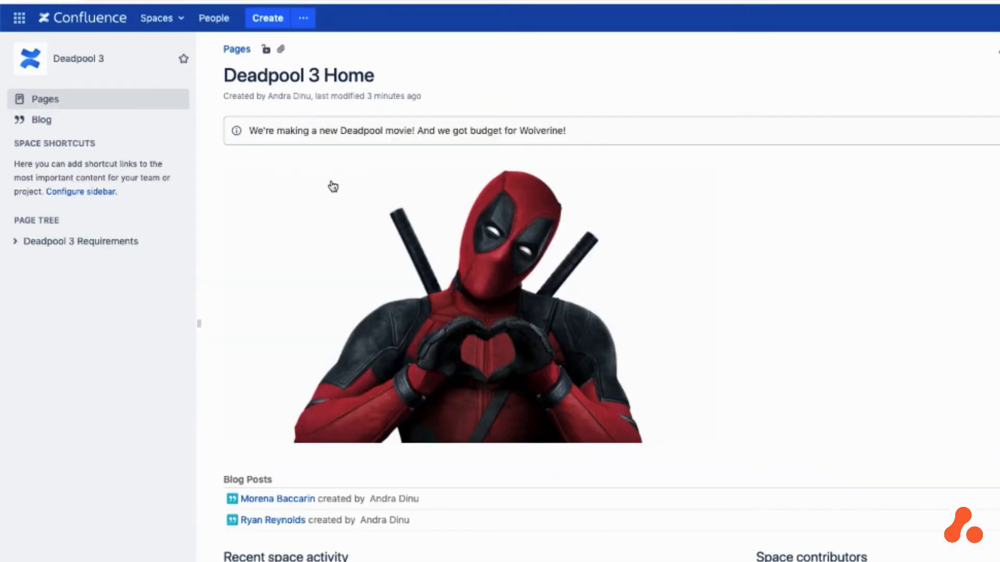
scroll(down, 3)
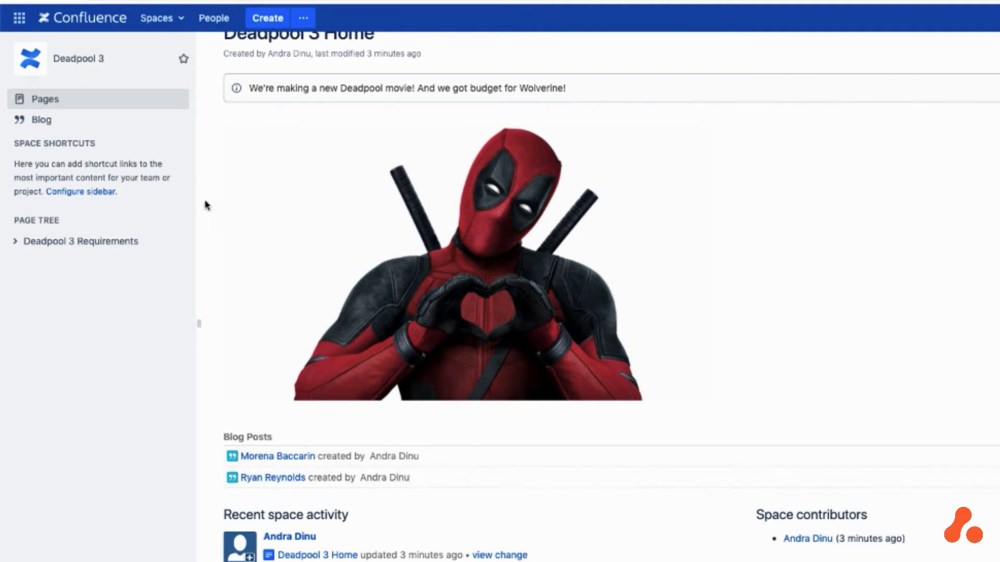
mouse_move(344, 68)
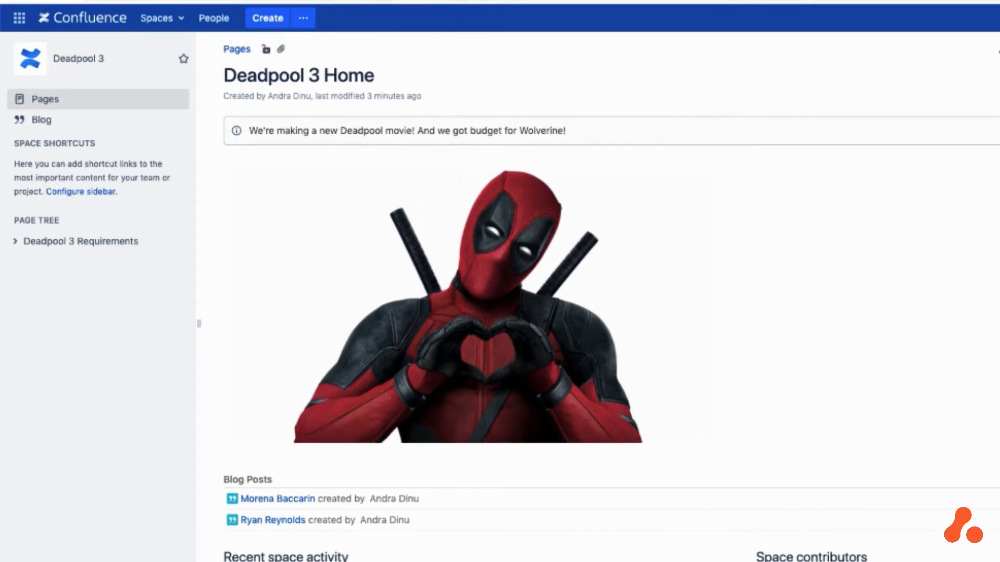
Search the built-in scripts for 'up' to find Update Macro
click(46, 544)
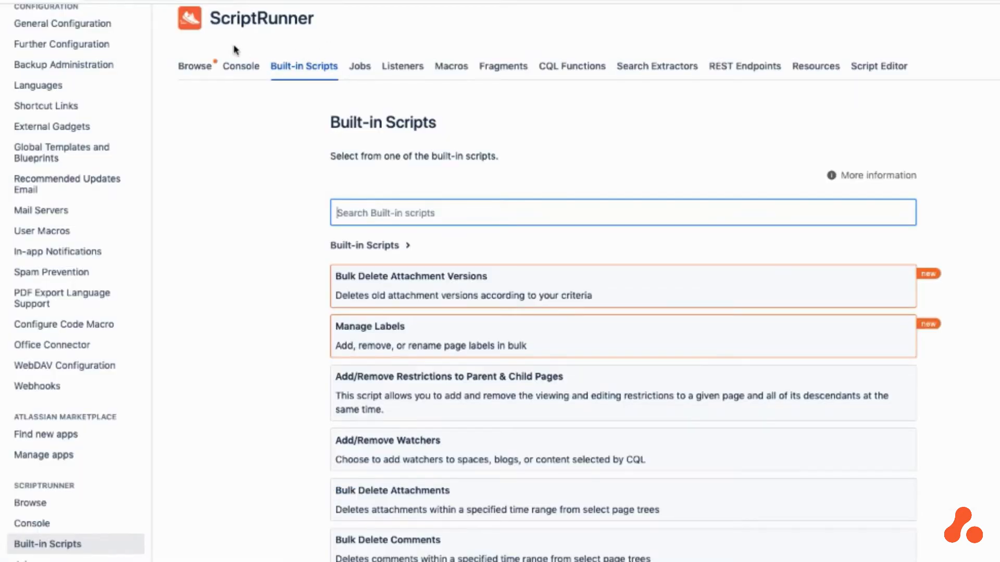
mouse_move(341, 82)
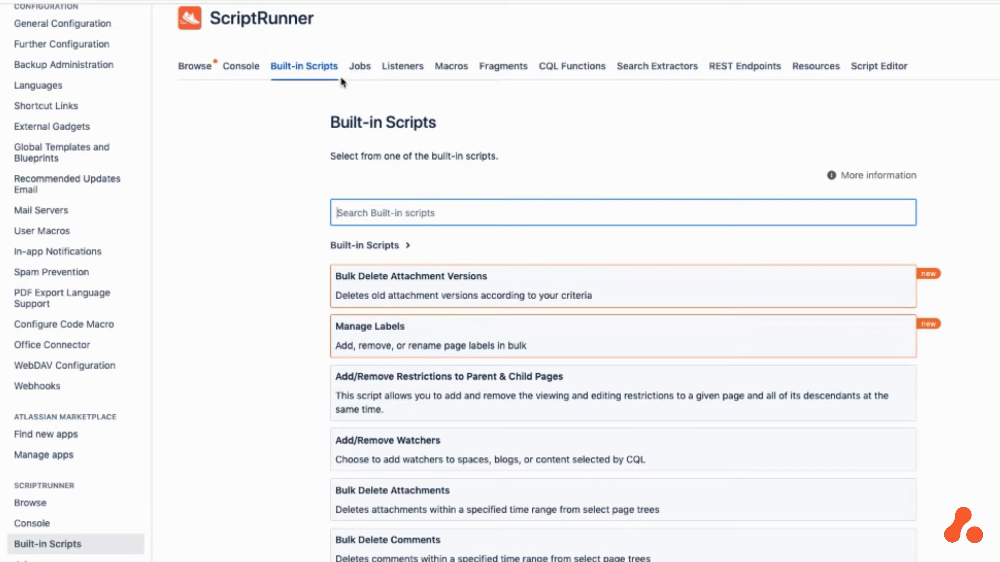
text(up)
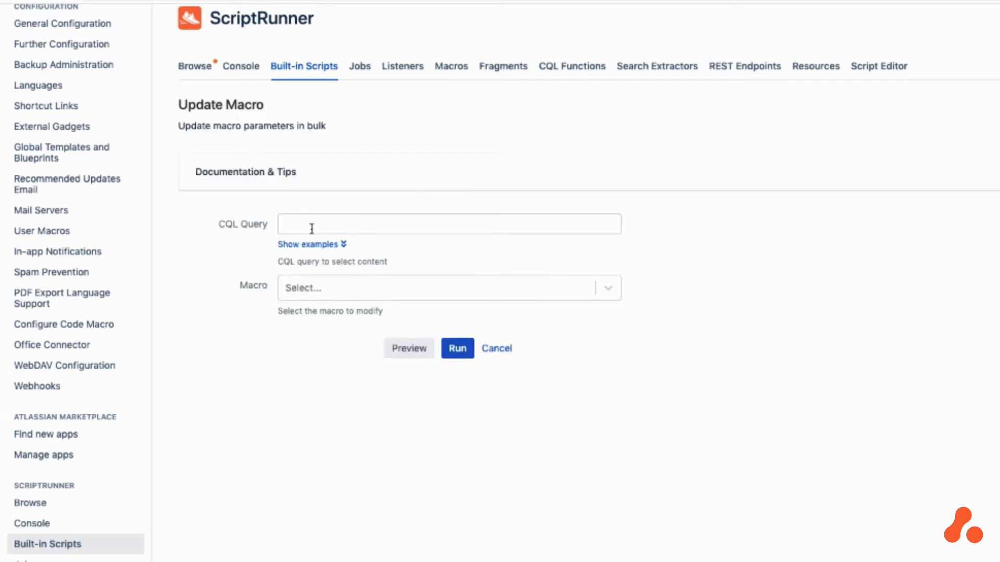
Target CQL 'Space in (D3, VM, AI, AA)' and choose the Blog Posts macro
click(446, 224)
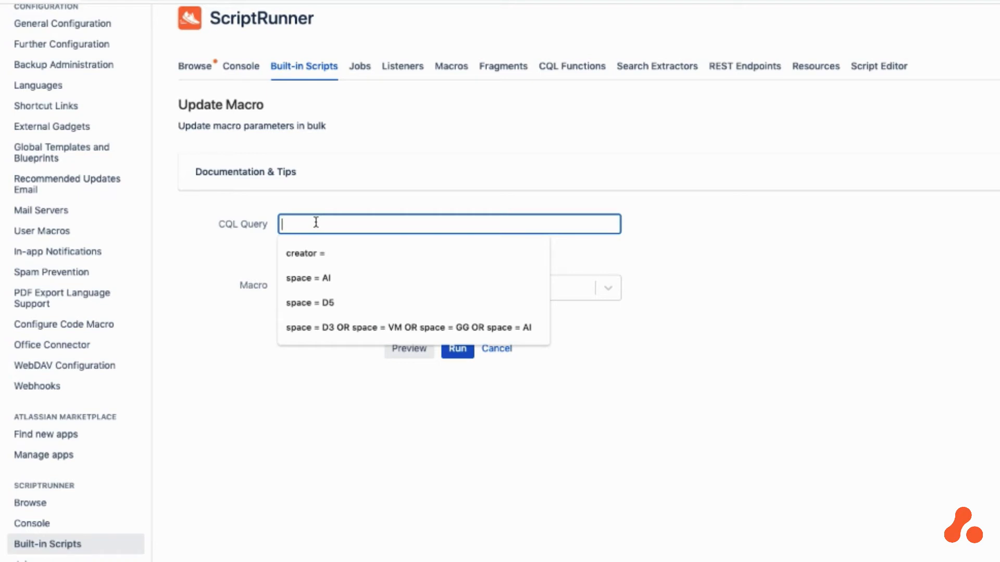
text(Space in (D3, VM, AI, AA))
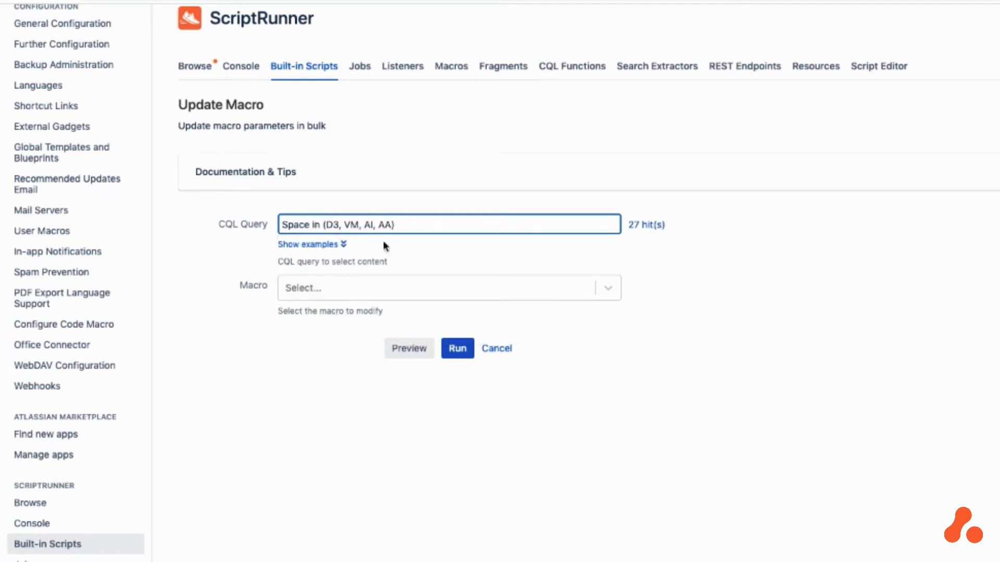
click(449, 288)
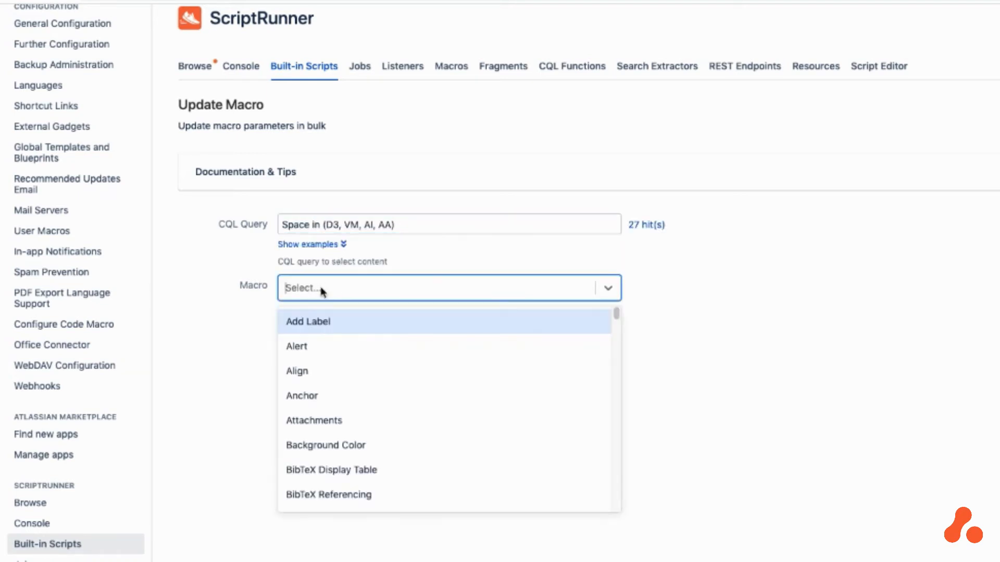
text(blo)
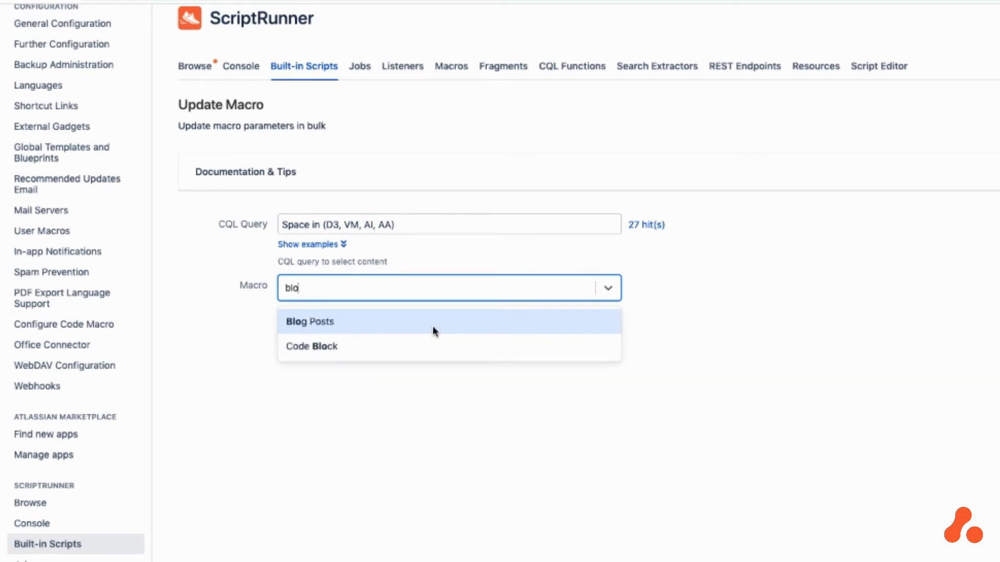
click(310, 321)
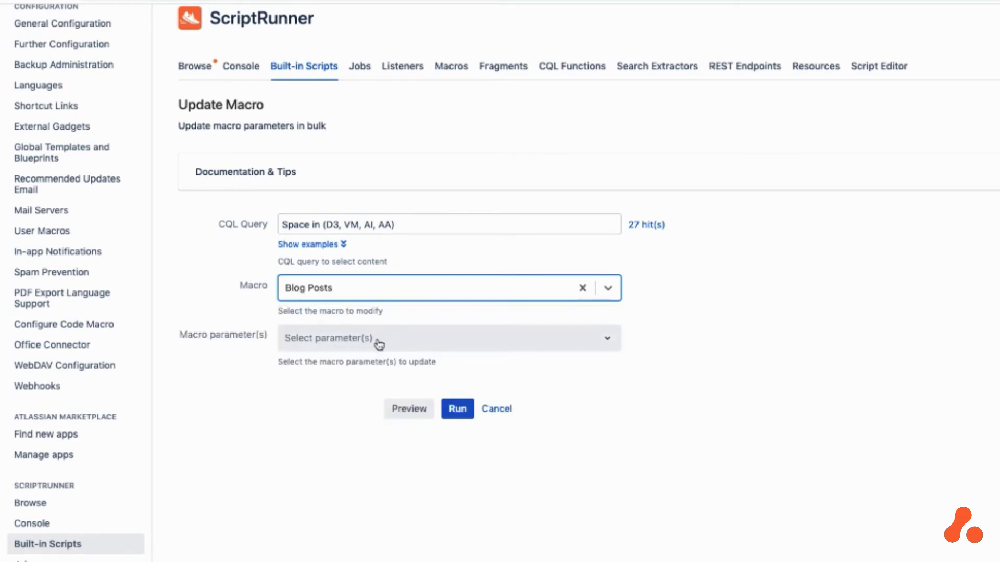
Set the Content Type to Display parameter to excerpts
click(446, 338)
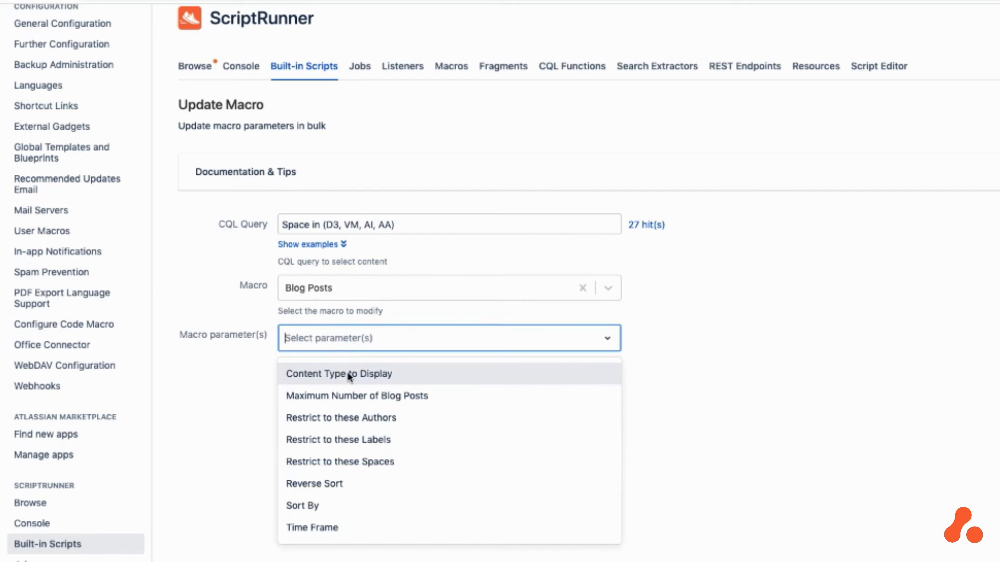
click(339, 374)
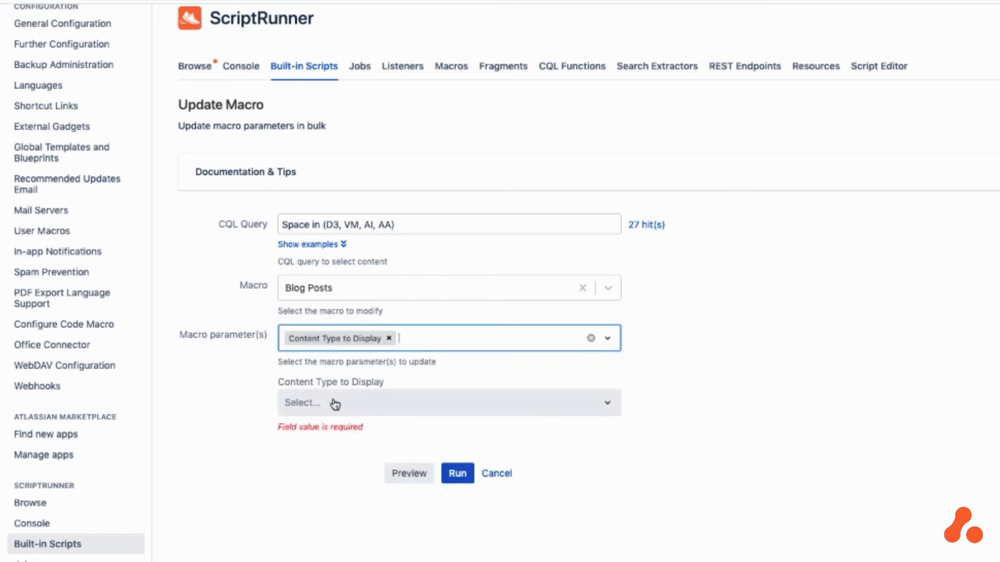
click(449, 402)
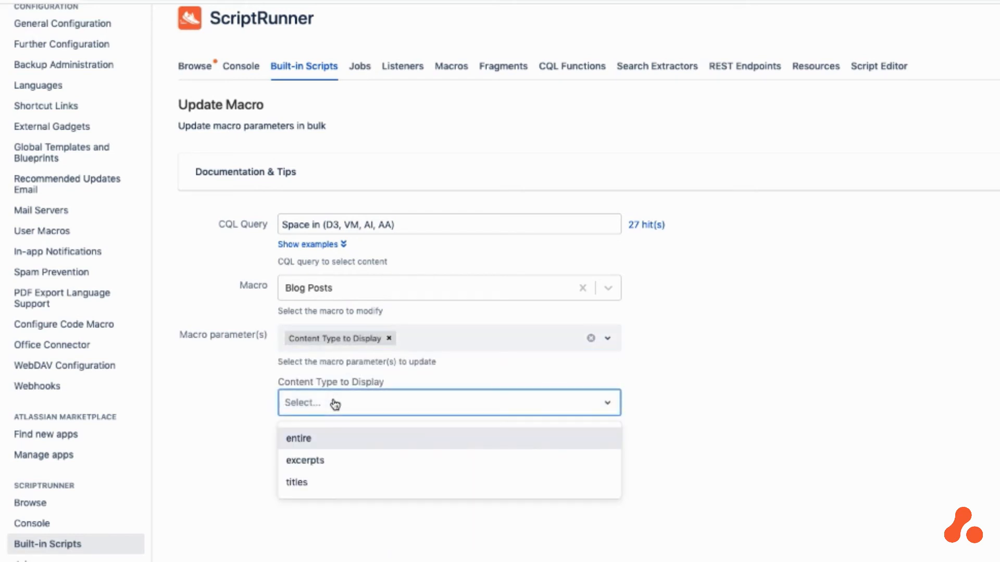
click(304, 460)
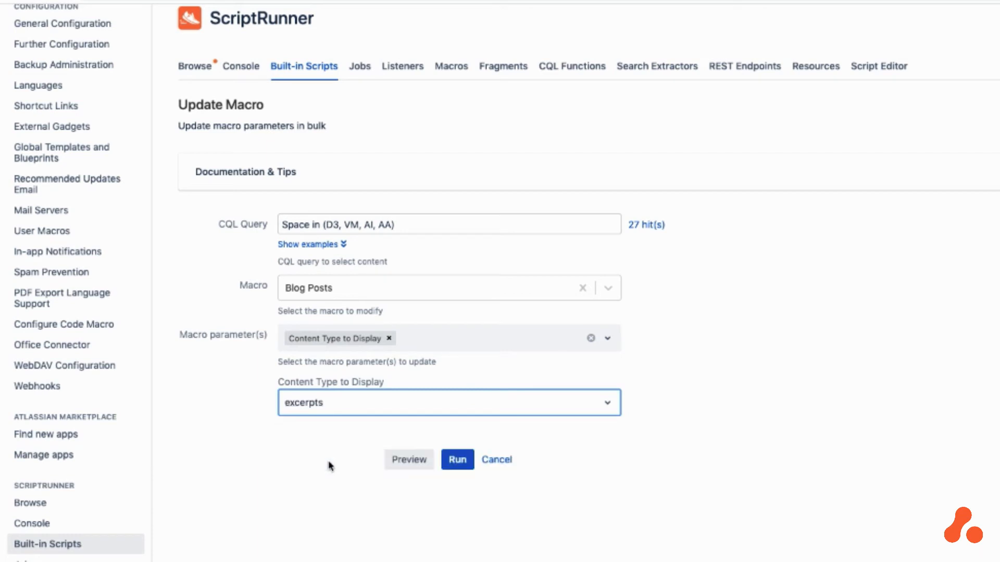
mouse_move(224, 415)
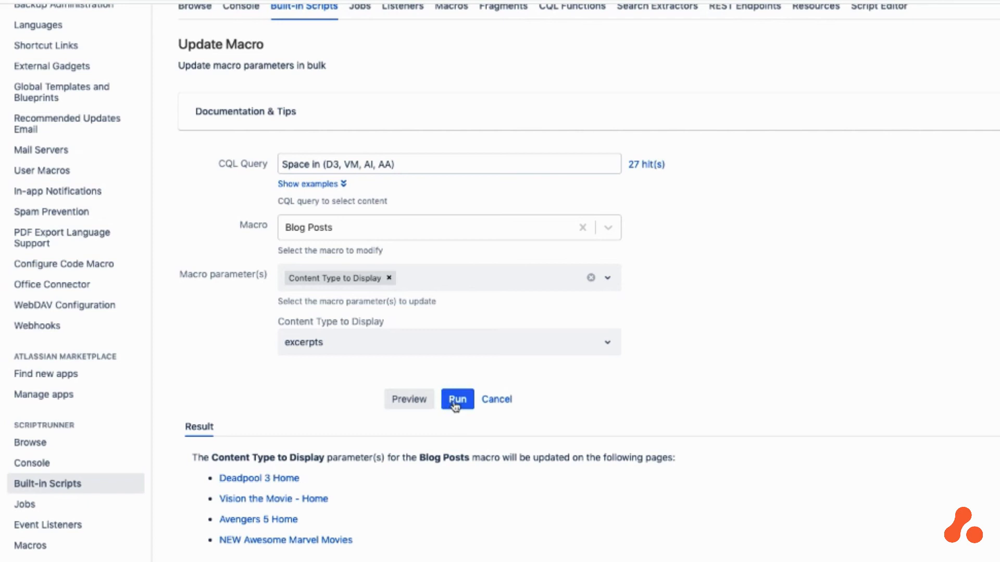
Run the excerpts update, then open the updated Deadpool 3 Home page
click(457, 399)
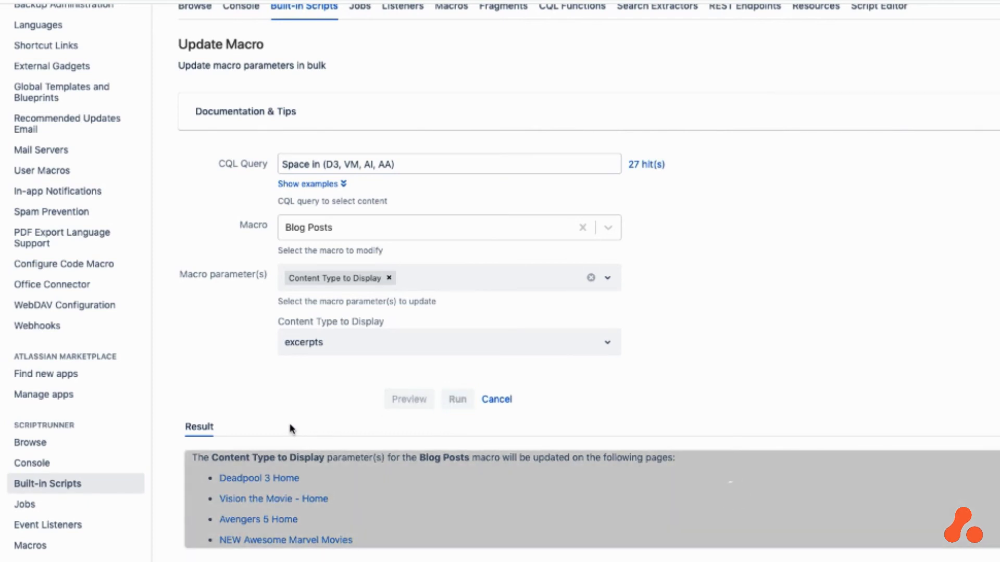
click(457, 398)
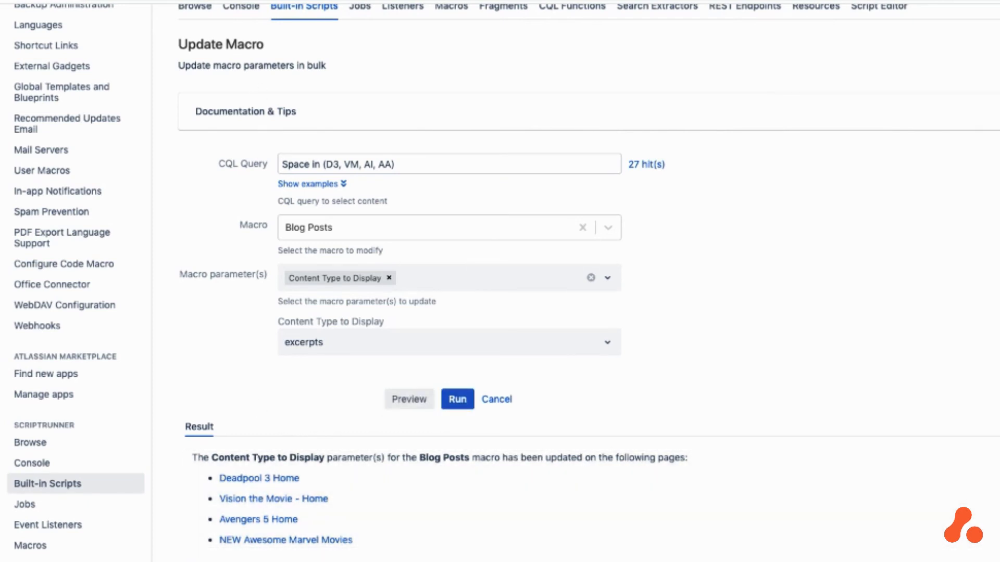
click(259, 478)
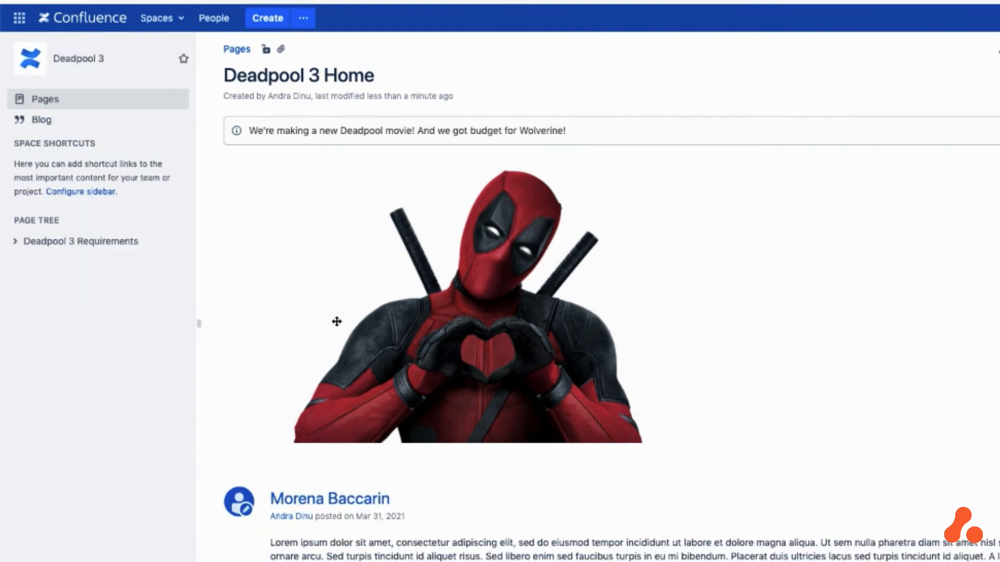
mouse_move(190, 110)
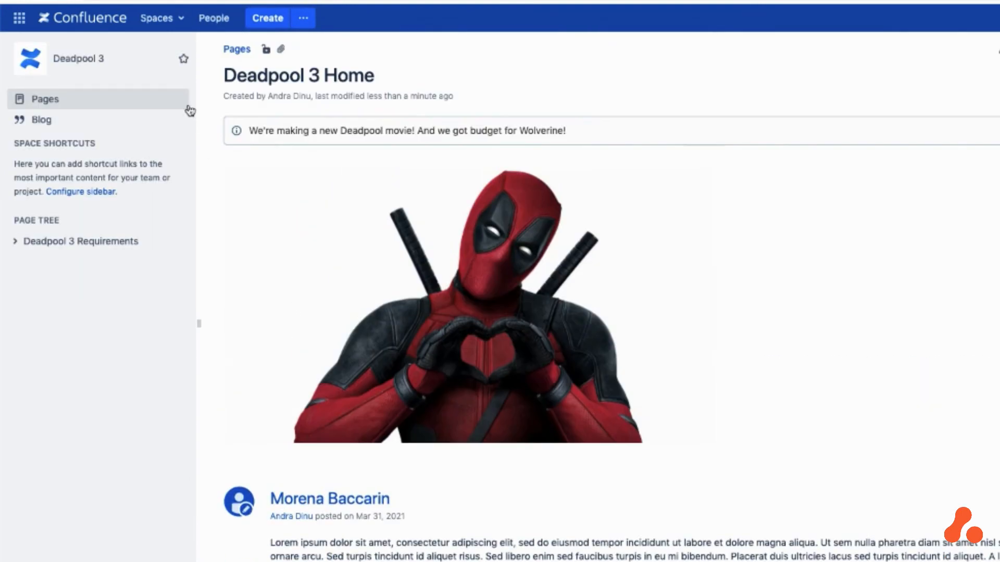